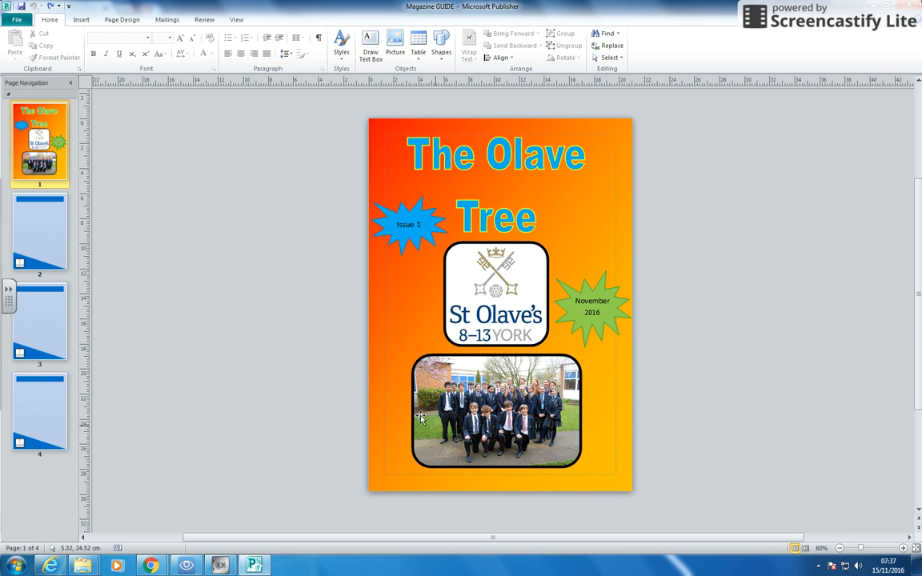
Browse pages 3 and 4 of the magazine, then return to page 2
left_click(39, 324)
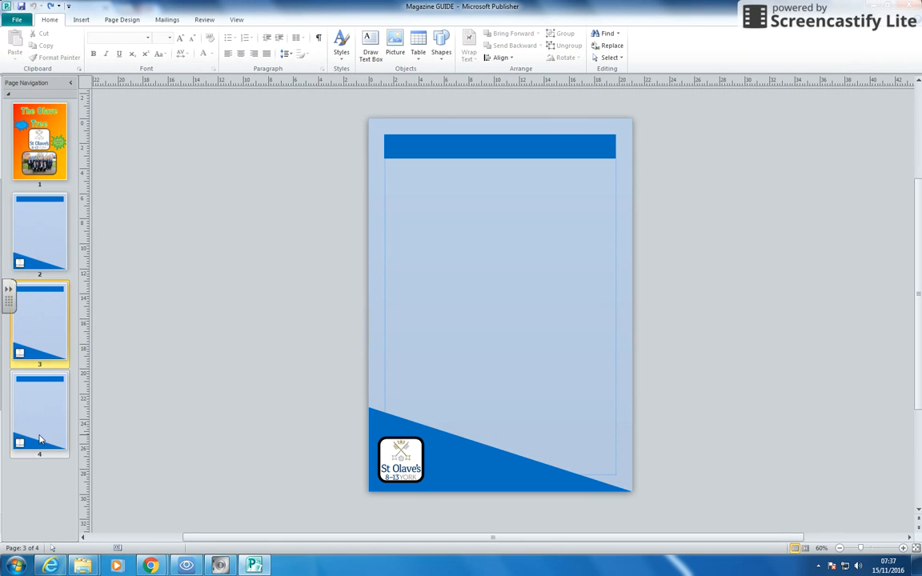
left_click(40, 414)
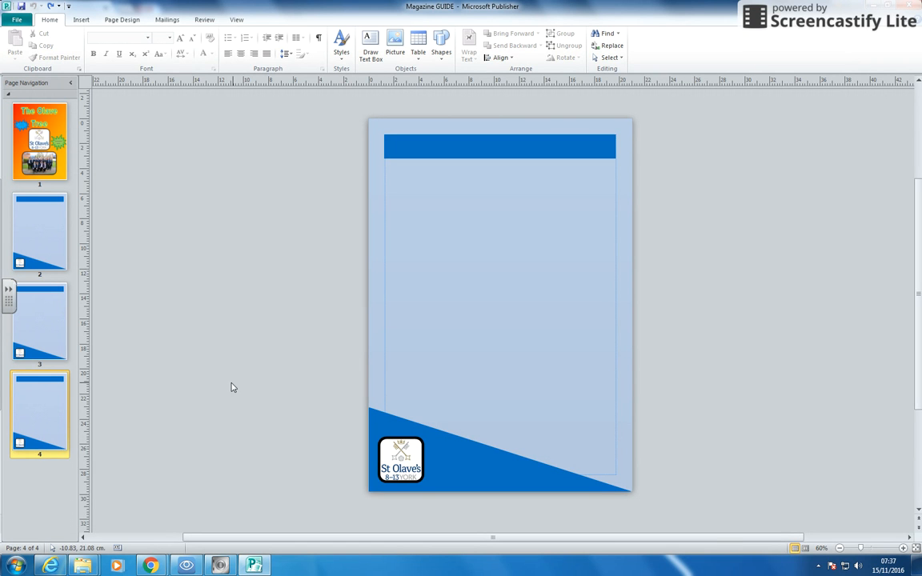
mouse_move(593, 345)
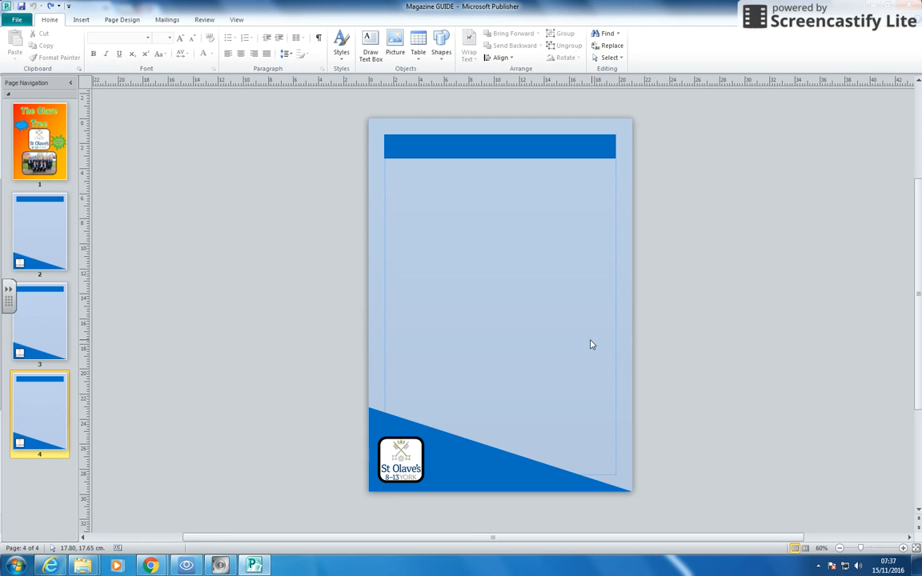
mouse_move(560, 382)
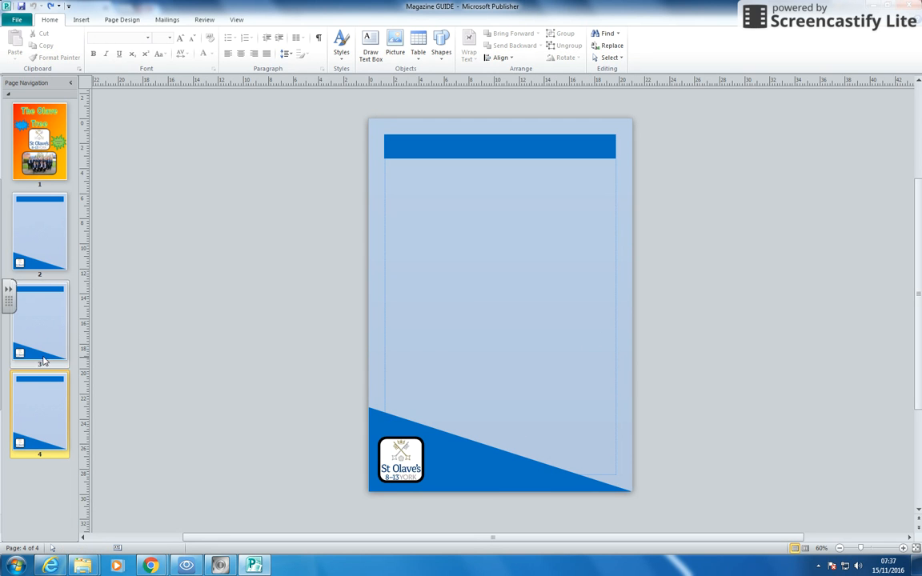
left_click(39, 233)
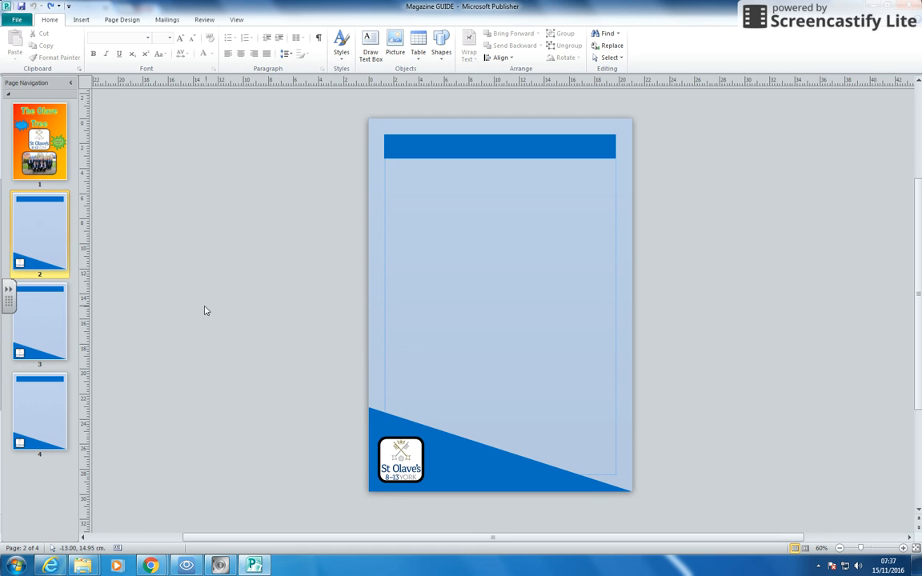
mouse_move(169, 229)
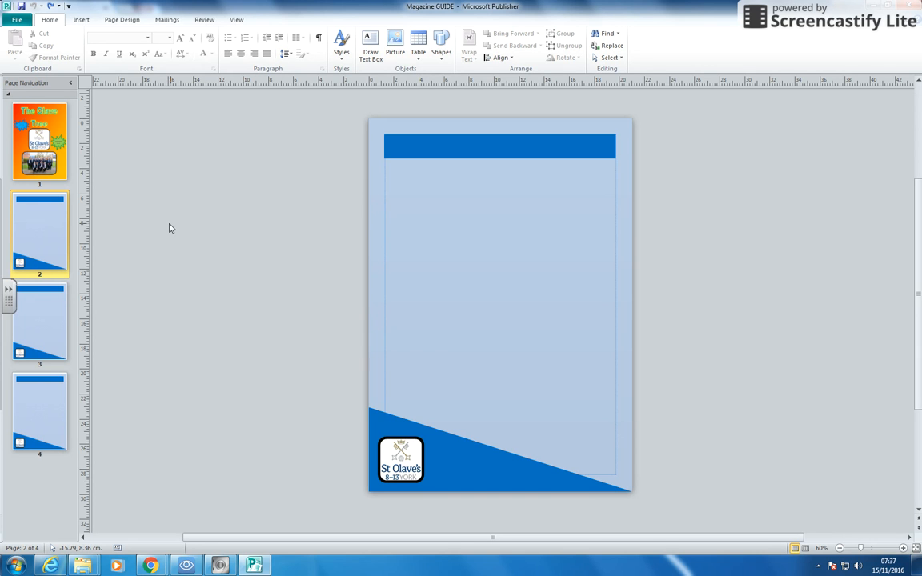
mouse_move(214, 167)
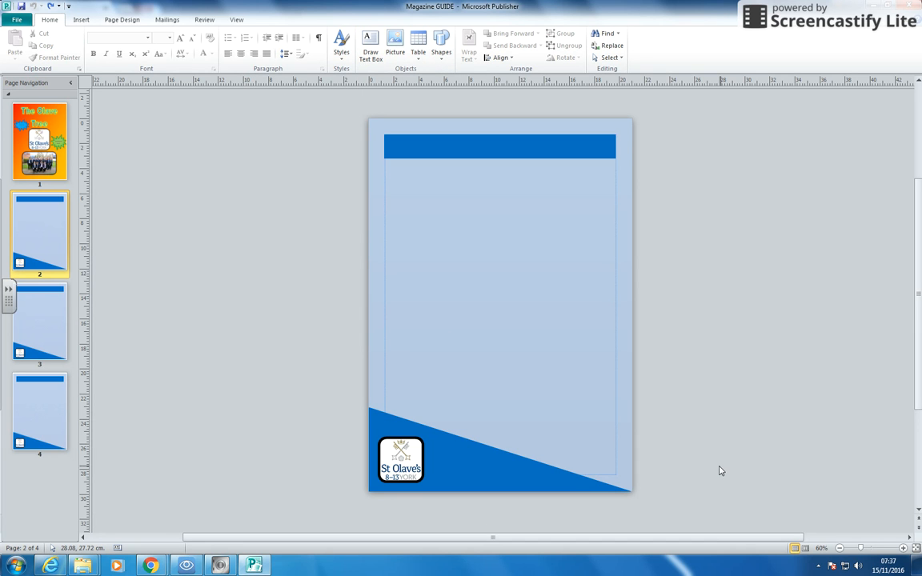
mouse_move(652, 473)
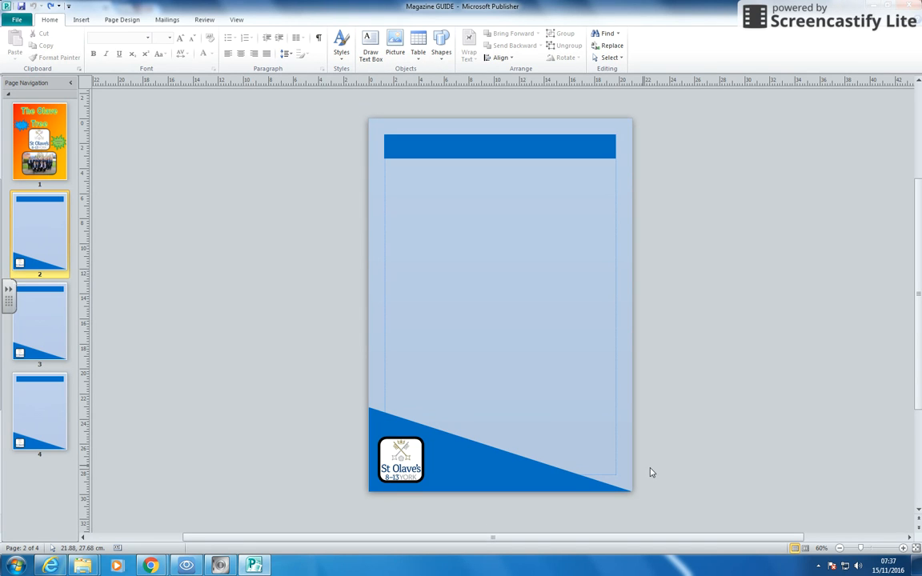
mouse_move(128, 371)
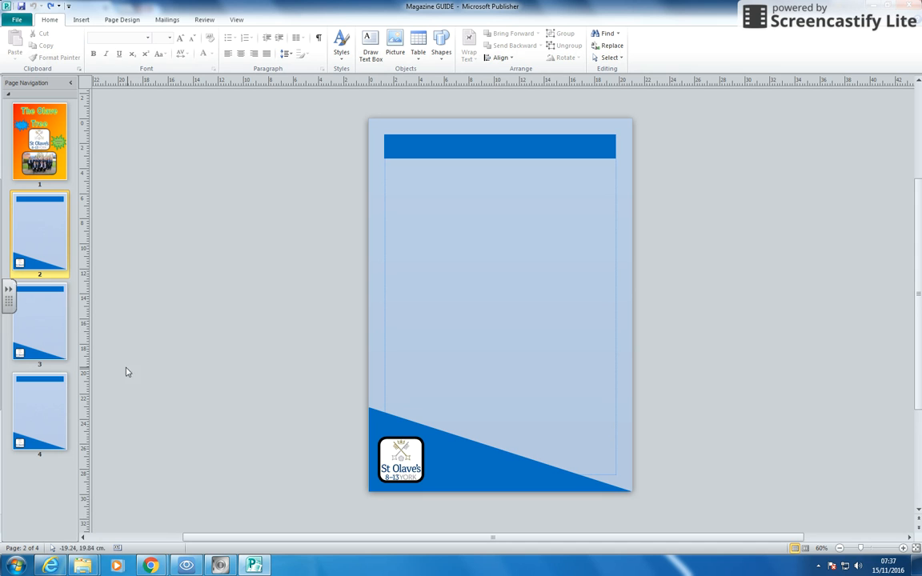
mouse_move(164, 267)
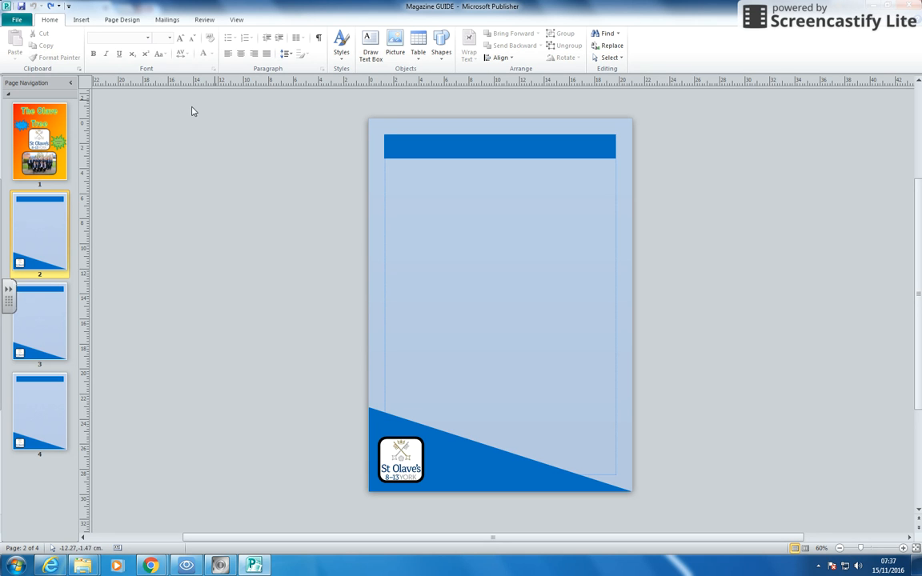
Insert automatic page numbers at the bottom centre and zoom in on the page bottom
left_click(81, 19)
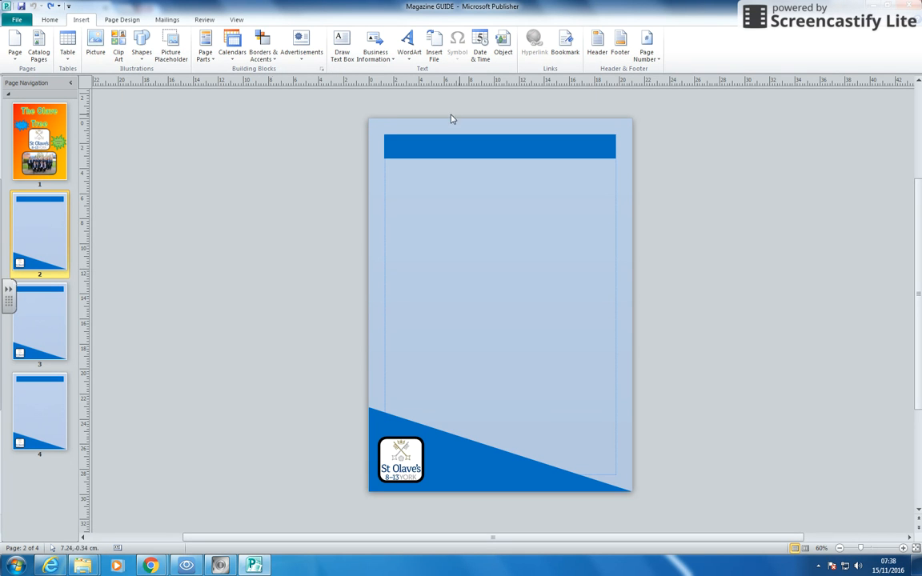
left_click(647, 44)
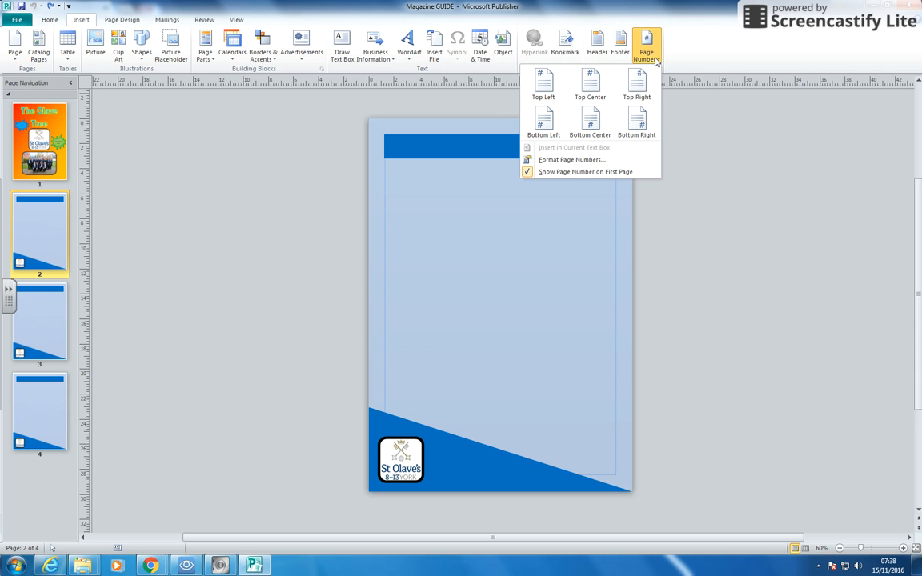
mouse_move(544, 83)
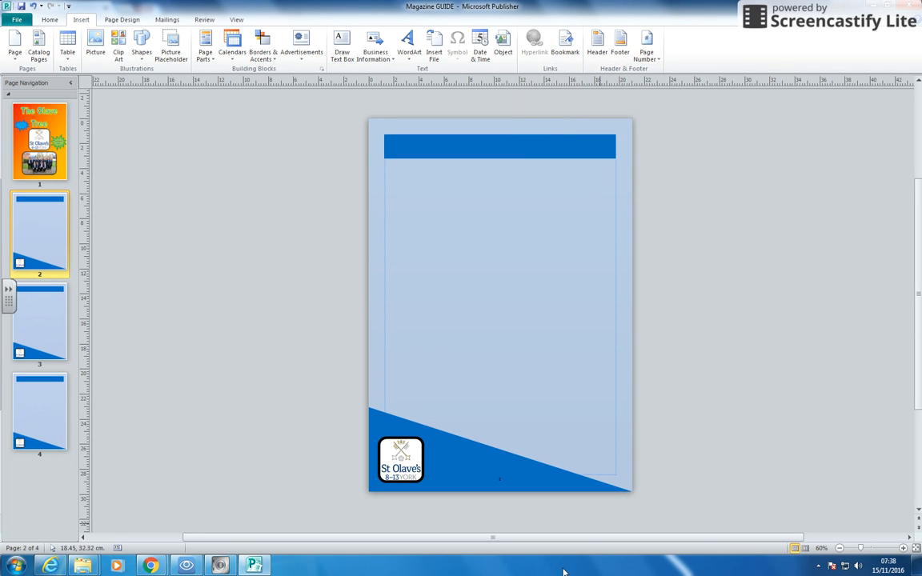
left_click(902, 547)
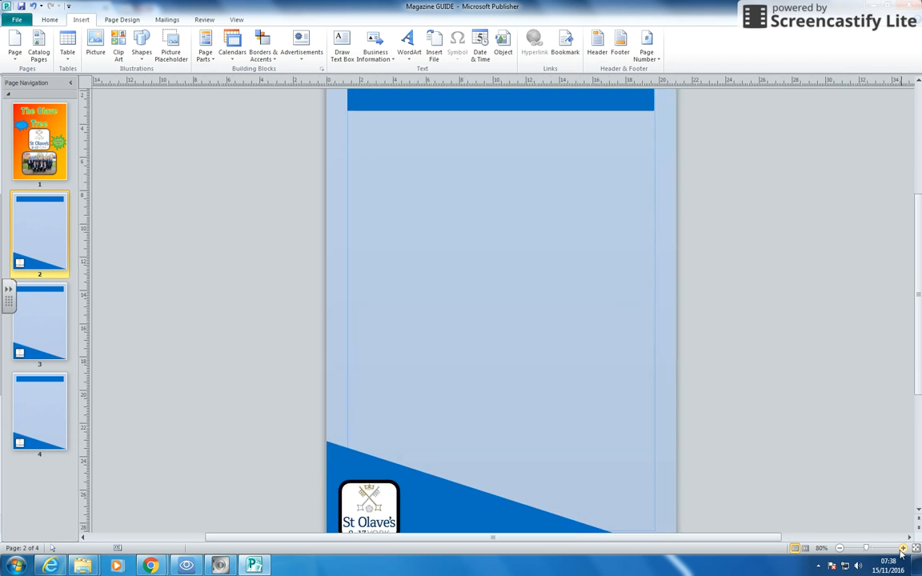
left_click(902, 548)
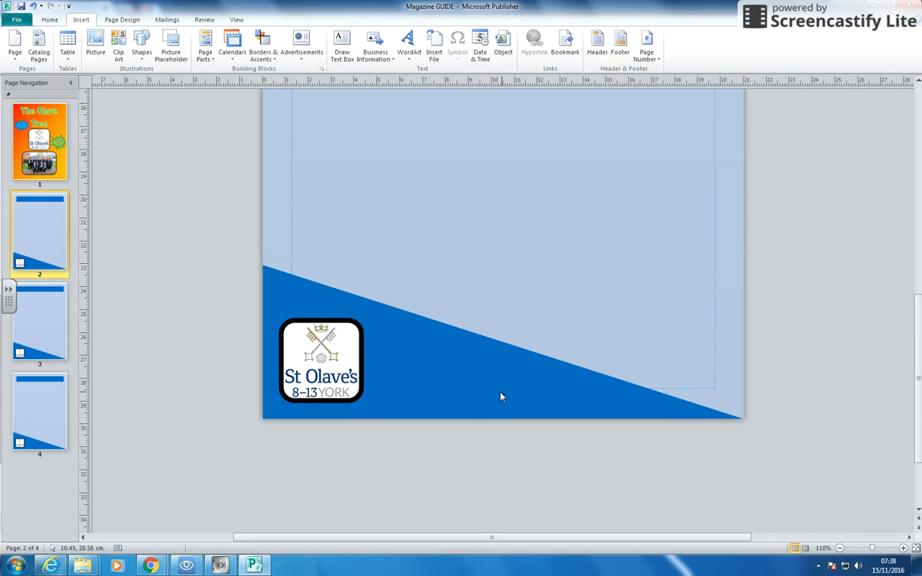
Check the page numbers on pages 3 and 4, ending on page 3
left_click(39, 323)
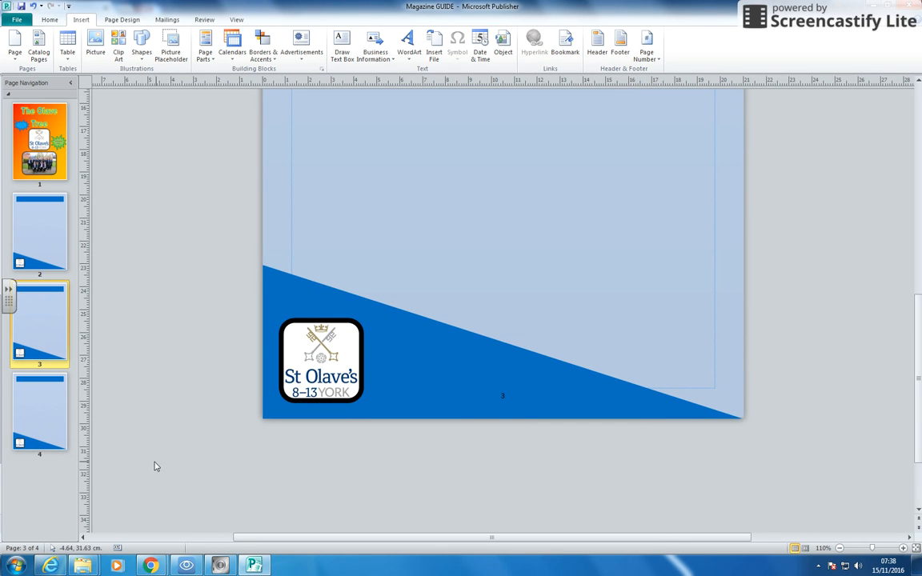
left_click(39, 413)
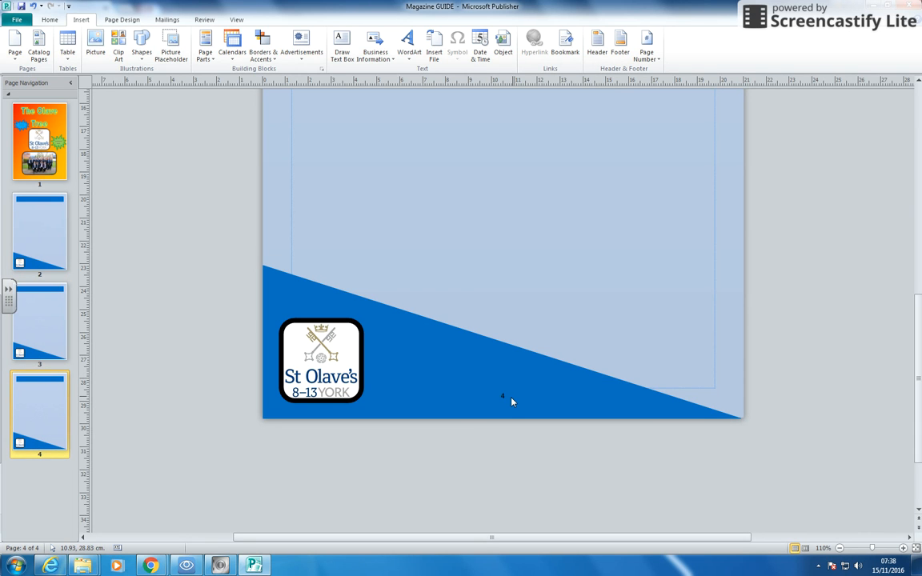
left_click(39, 322)
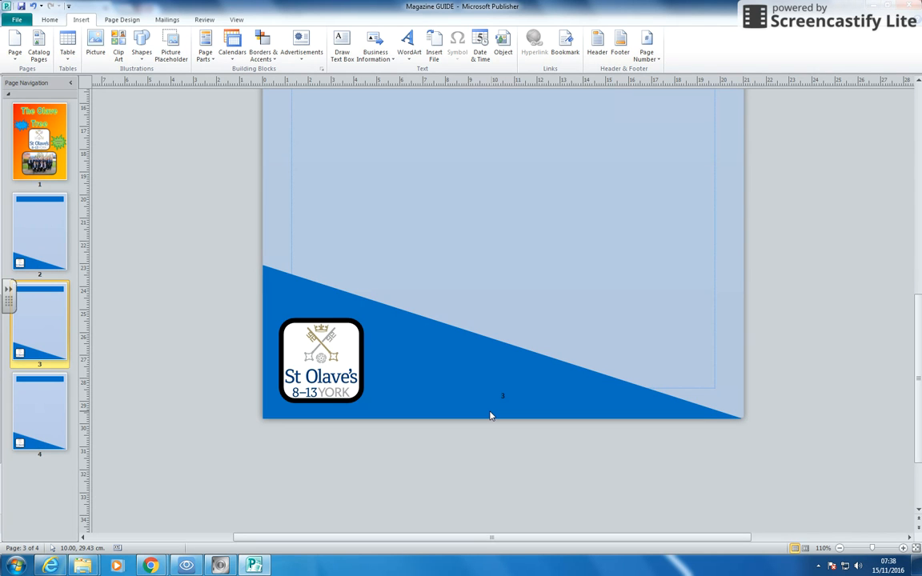
mouse_move(613, 451)
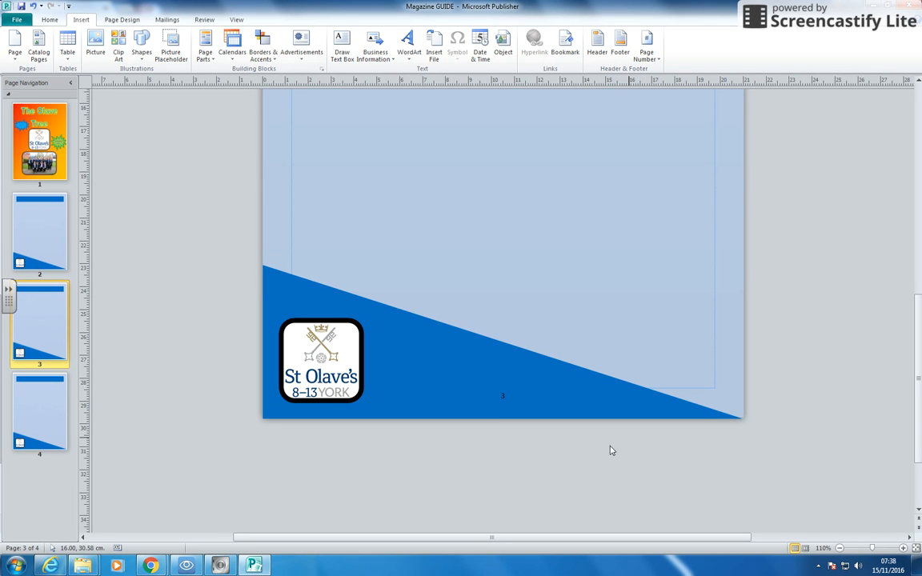
mouse_move(501, 401)
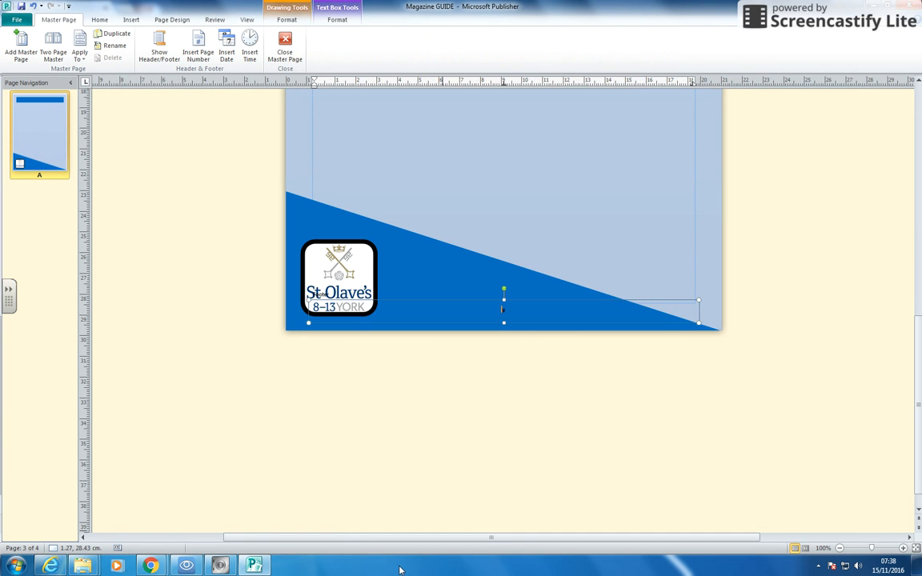
mouse_move(874, 163)
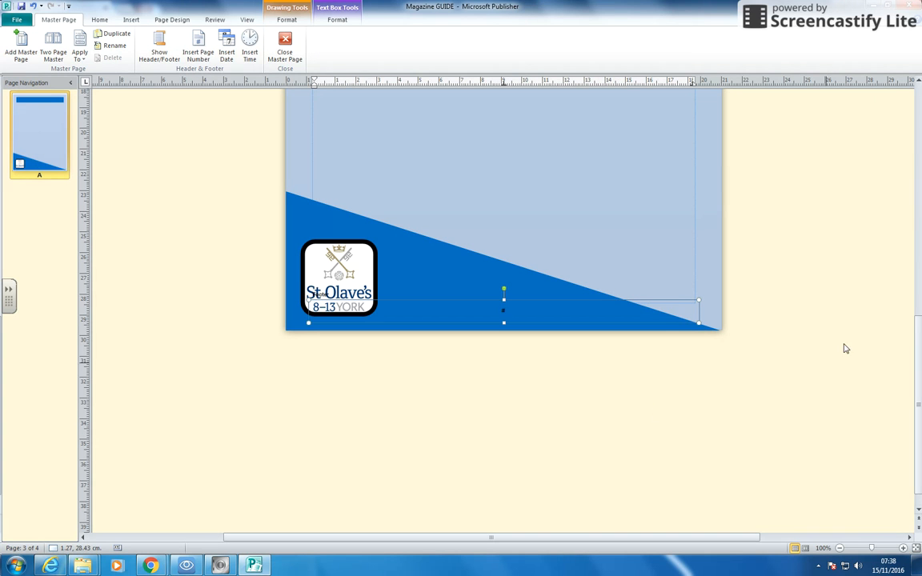
mouse_move(285, 48)
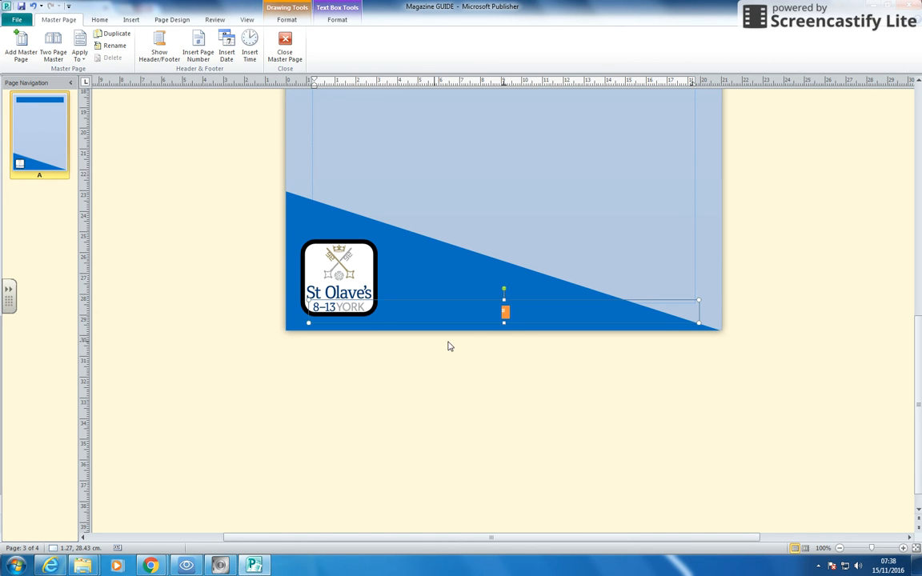
mouse_move(513, 342)
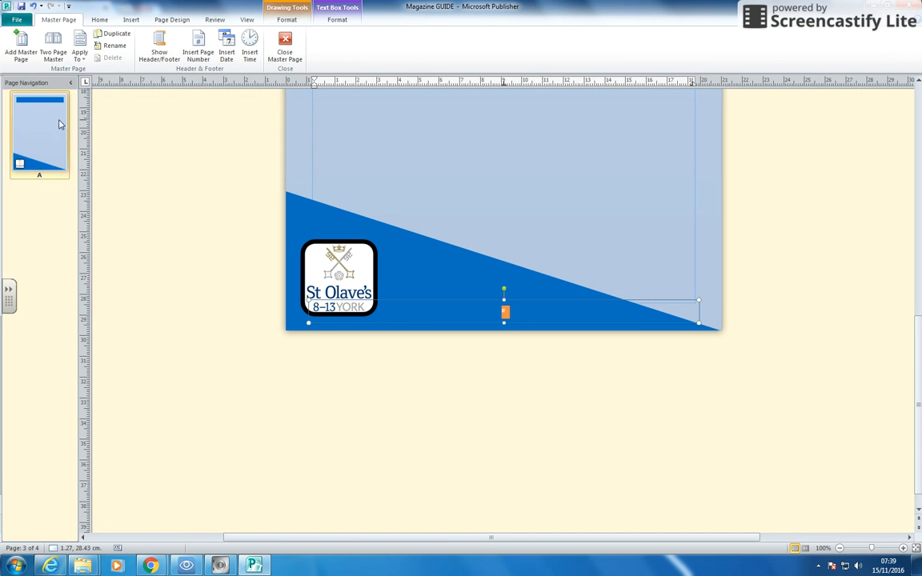
mouse_move(543, 309)
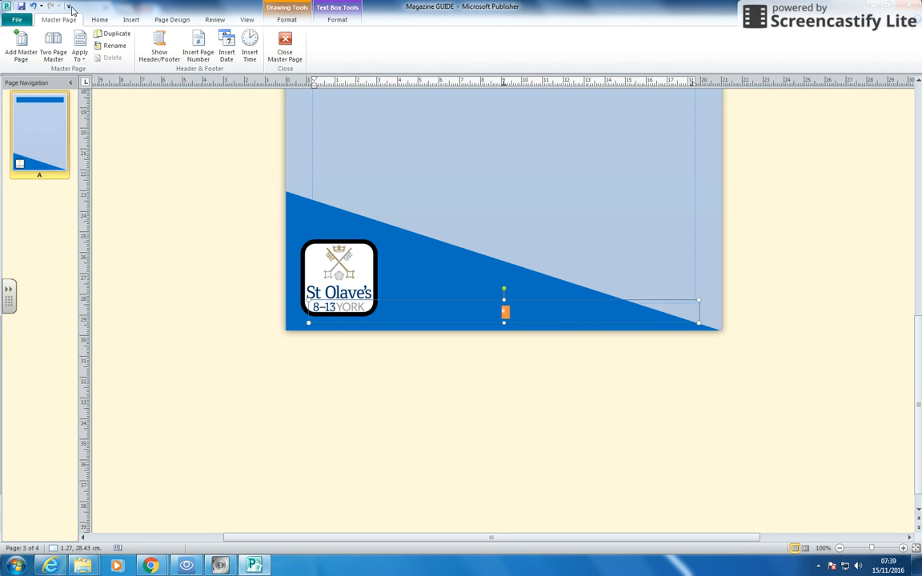
Style the master page number bold, size 26, white Bauhaus 93
left_click(99, 19)
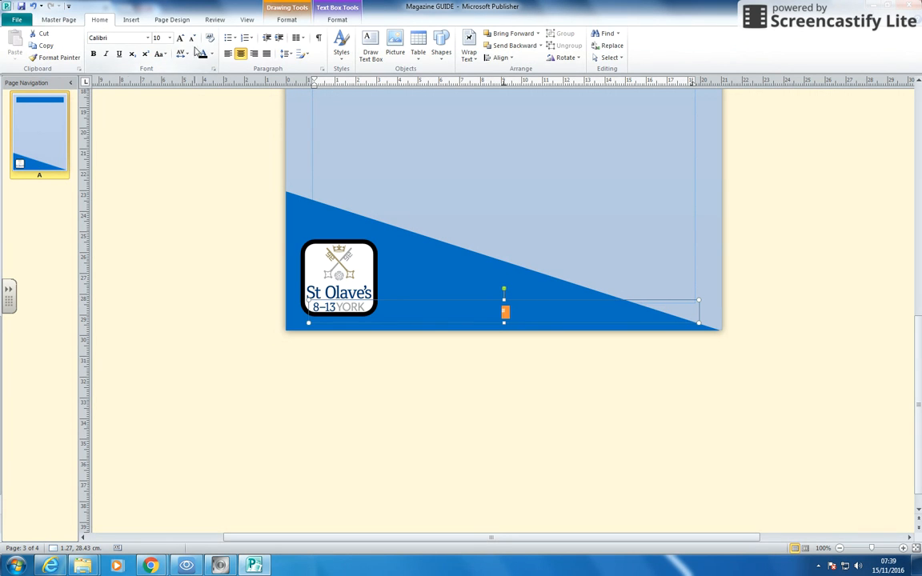
left_click(147, 38)
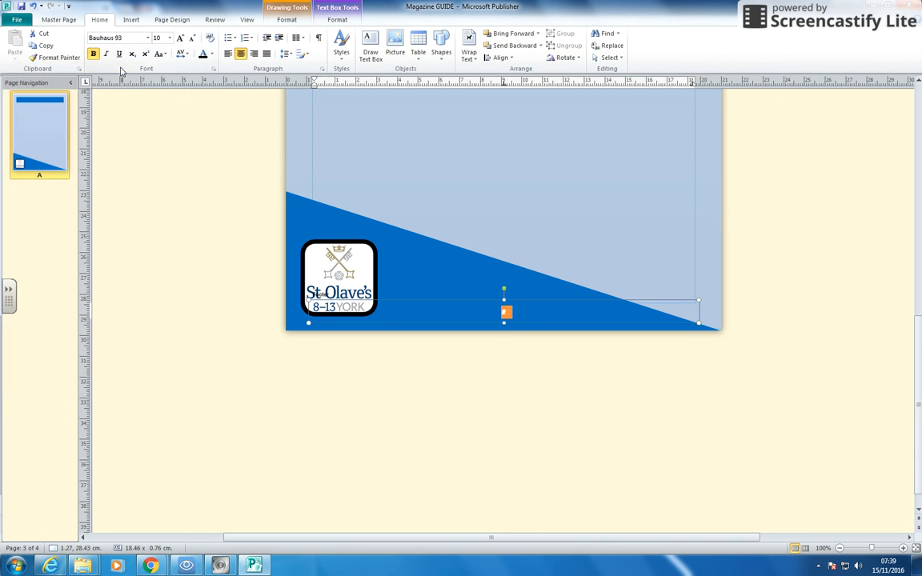
left_click(169, 37)
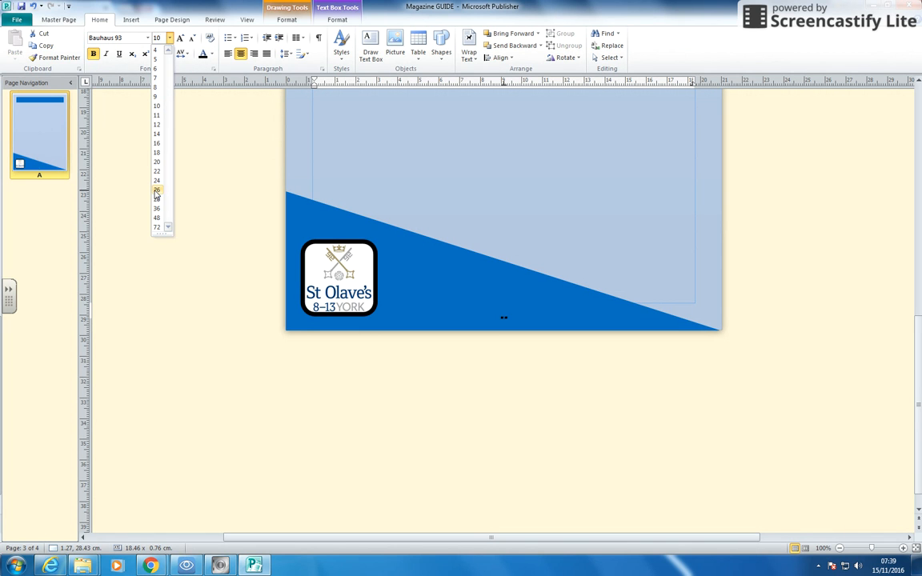
left_click(157, 189)
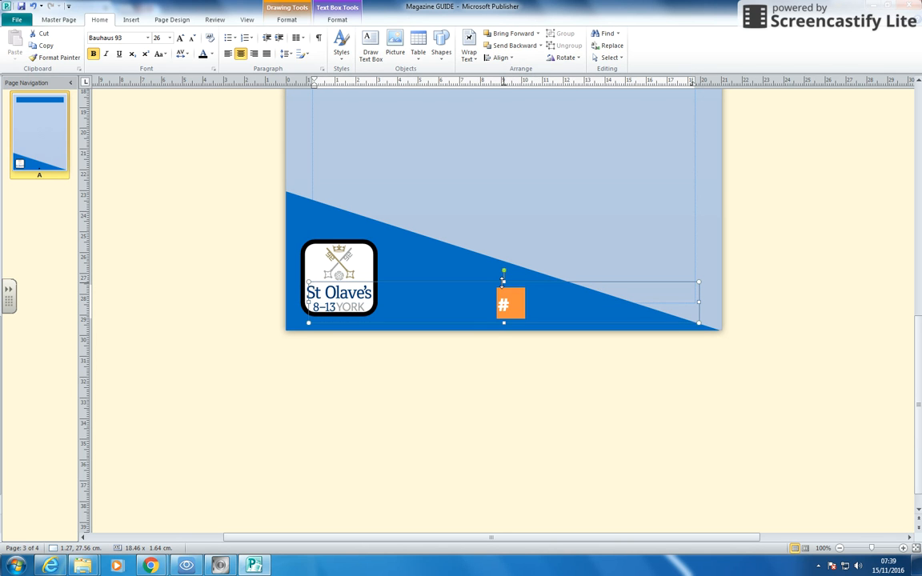
left_click(213, 53)
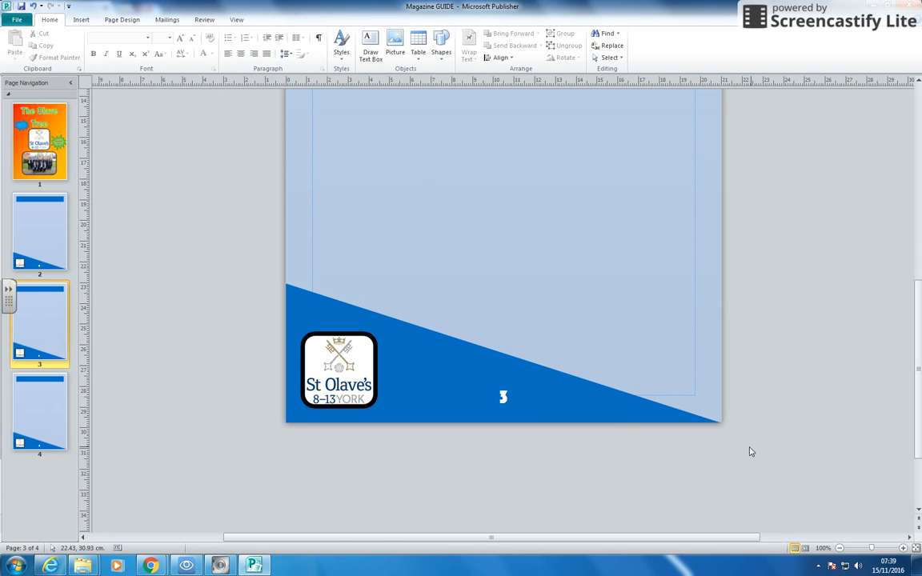
Check pages 4 and 2, then insert one blank page after page 4
left_click(39, 413)
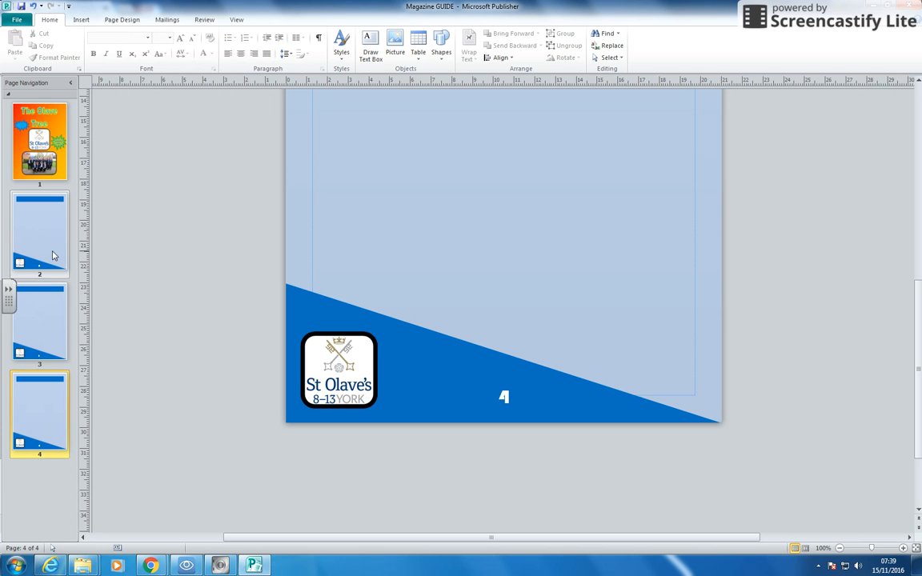
left_click(40, 235)
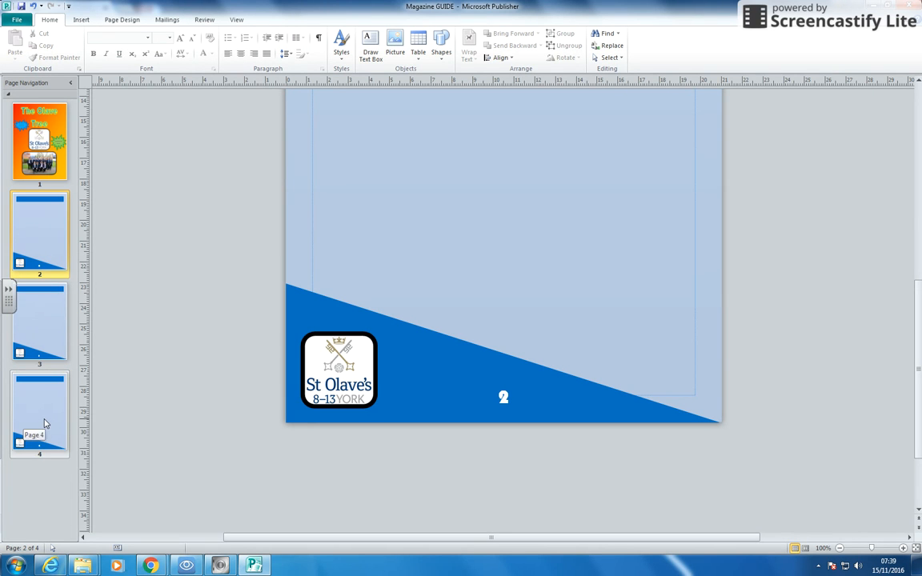
right_click(39, 414)
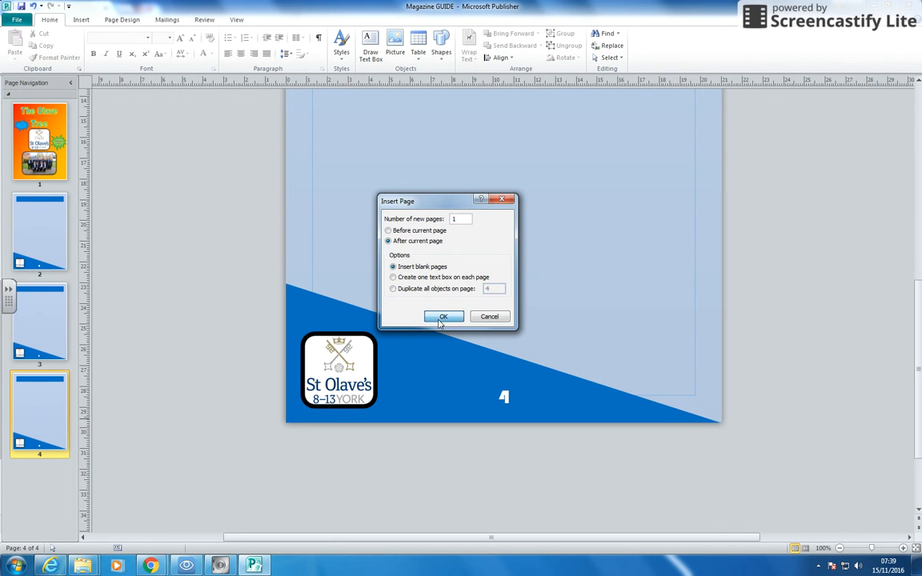
left_click(443, 316)
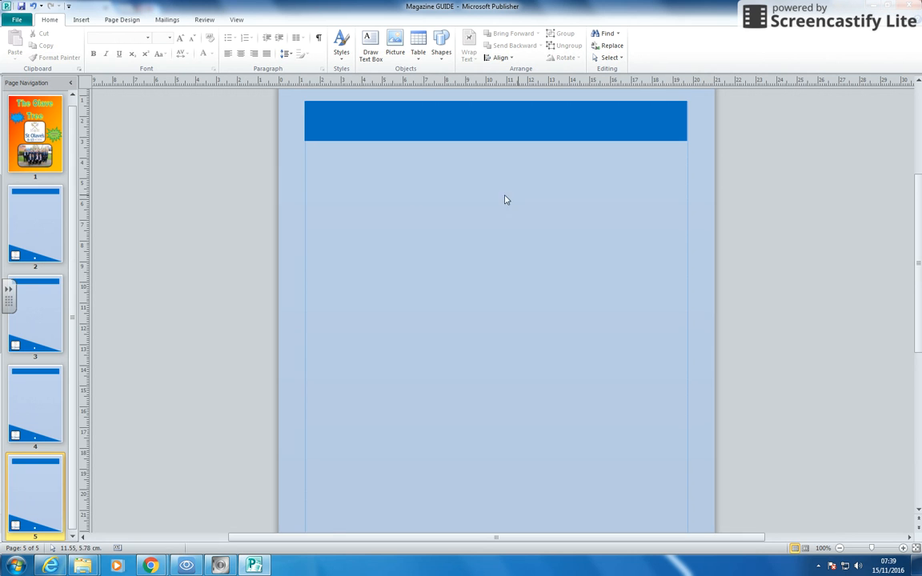